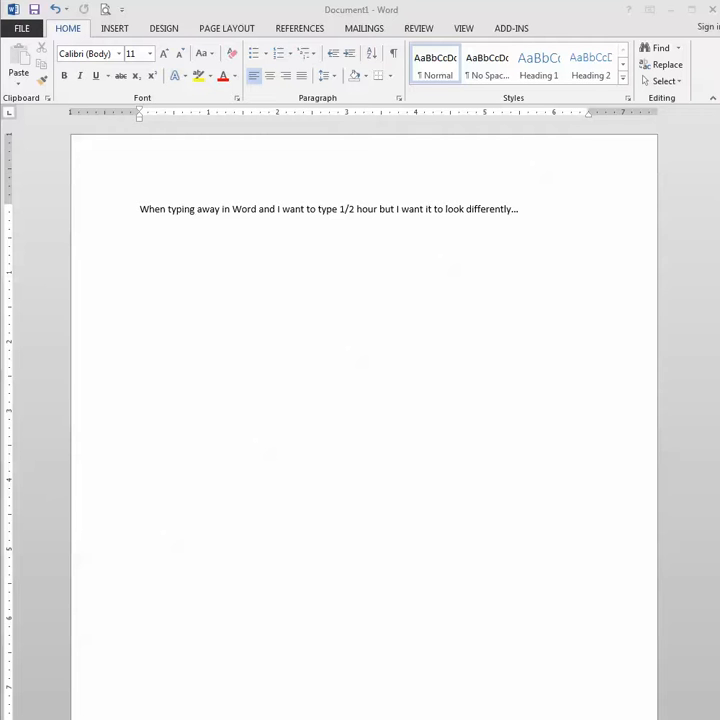
mouse_move(356, 227)
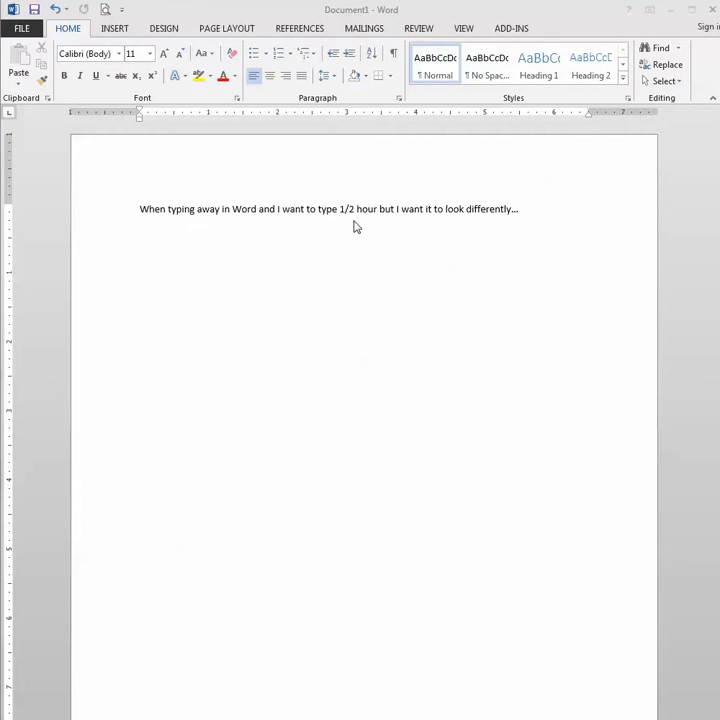
- Select and deselect the 1/2 in the sentence, then start a new line
double_click(345, 209)
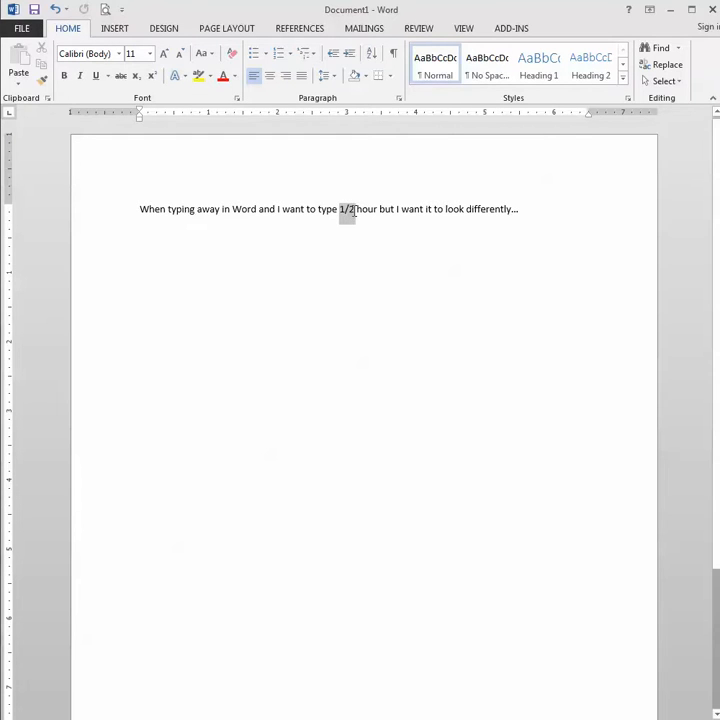
click(503, 209)
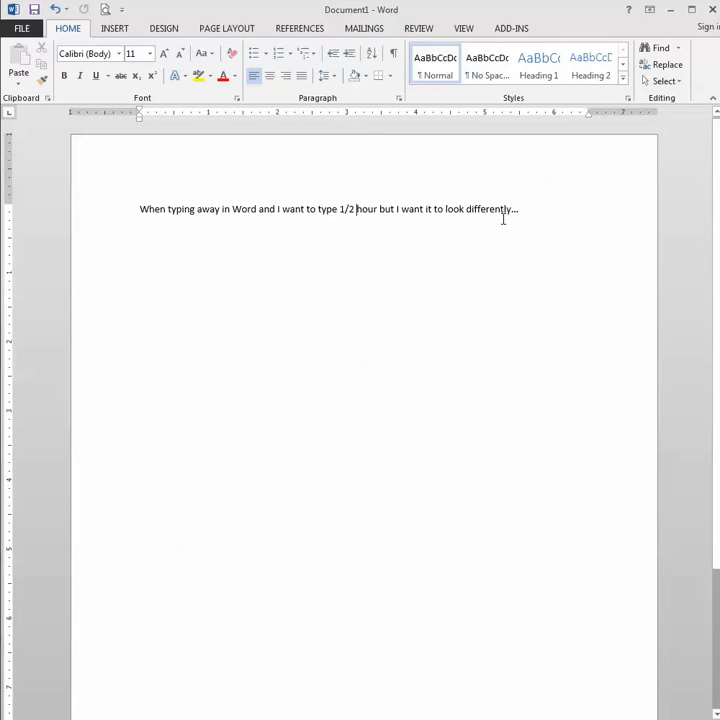
mouse_move(446, 228)
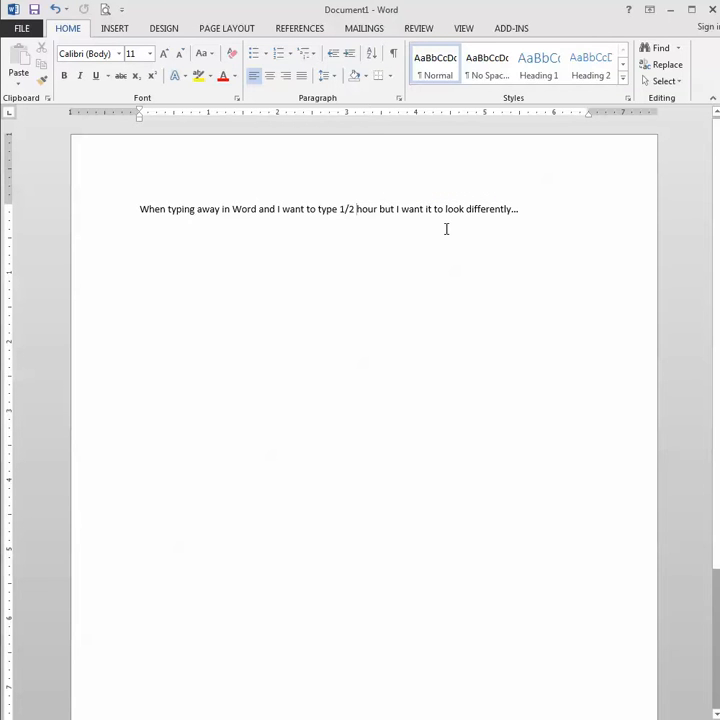
key(enter)
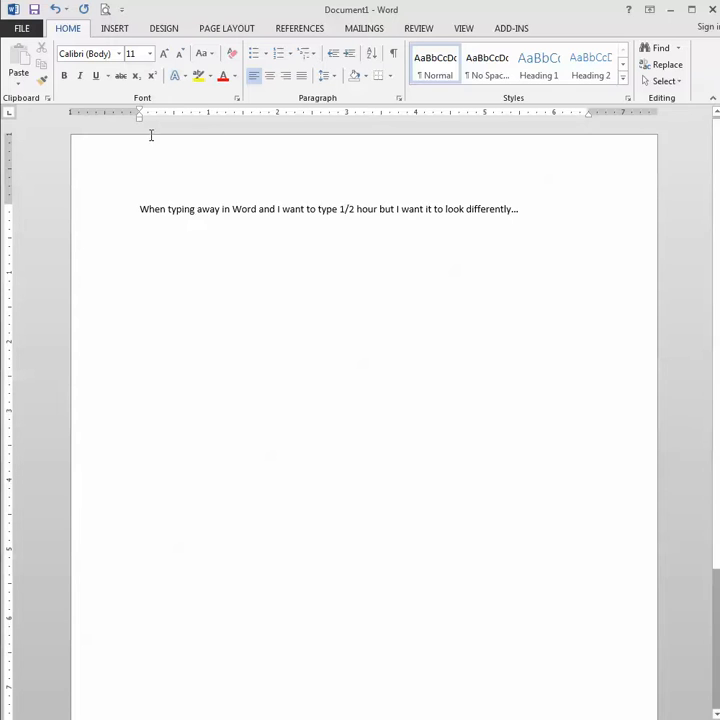
- Enable 'Fractions (1/2) with fraction character' in AutoCorrect's AutoFormat As You Type settings
click(21, 27)
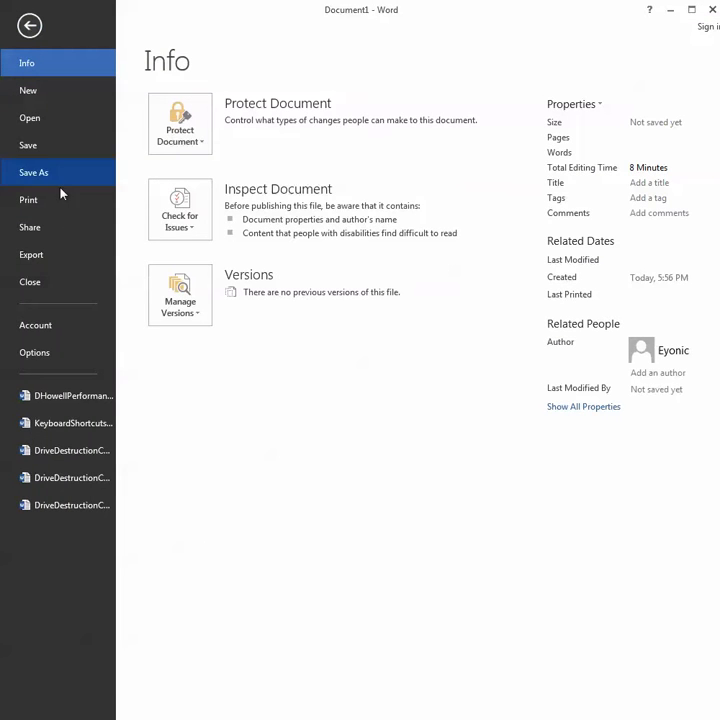
click(34, 352)
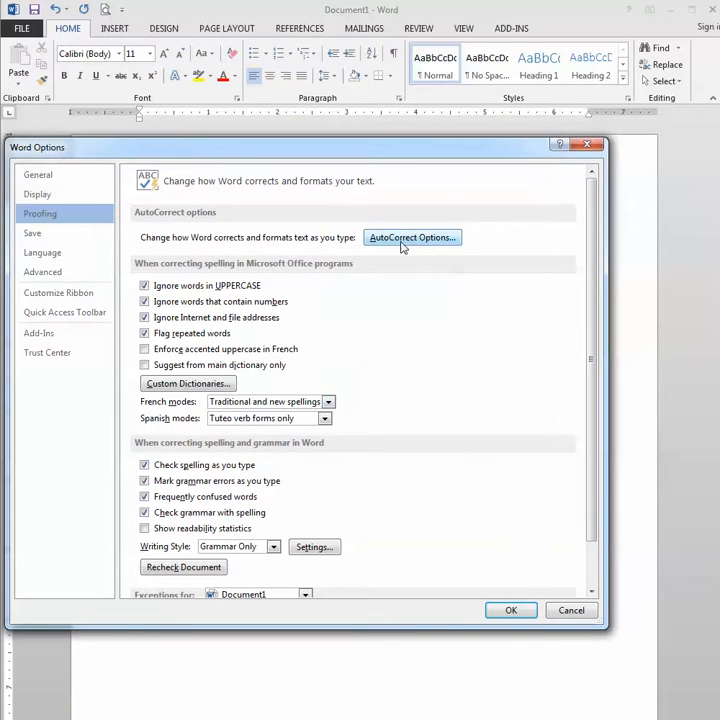
click(412, 237)
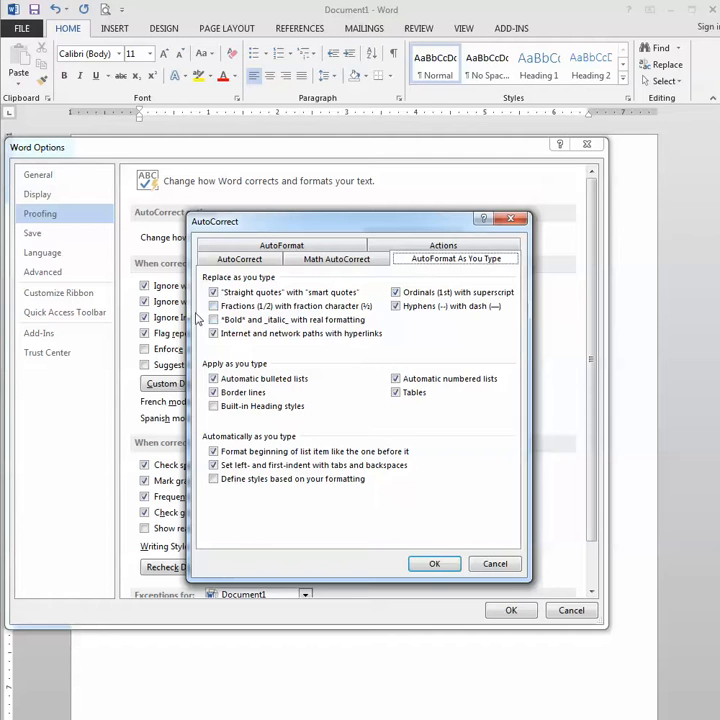
click(213, 305)
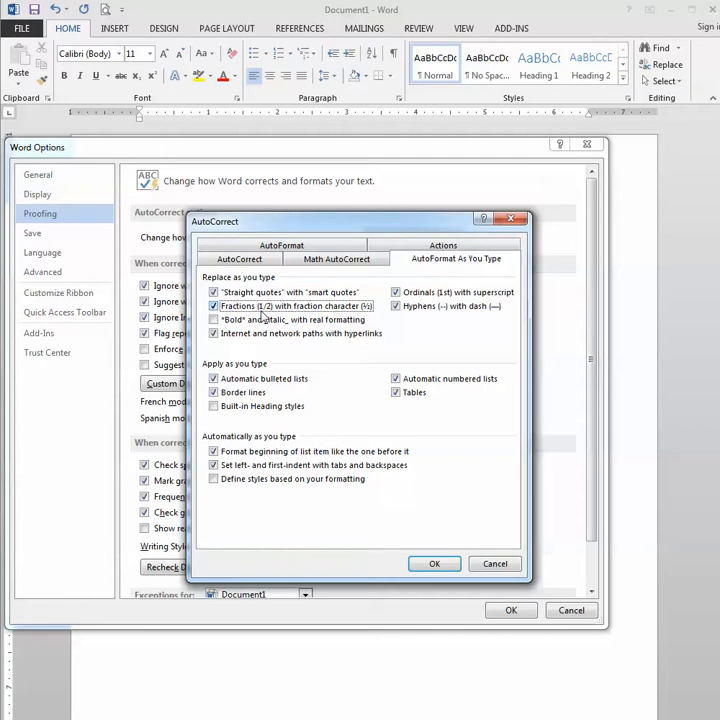
mouse_move(267, 317)
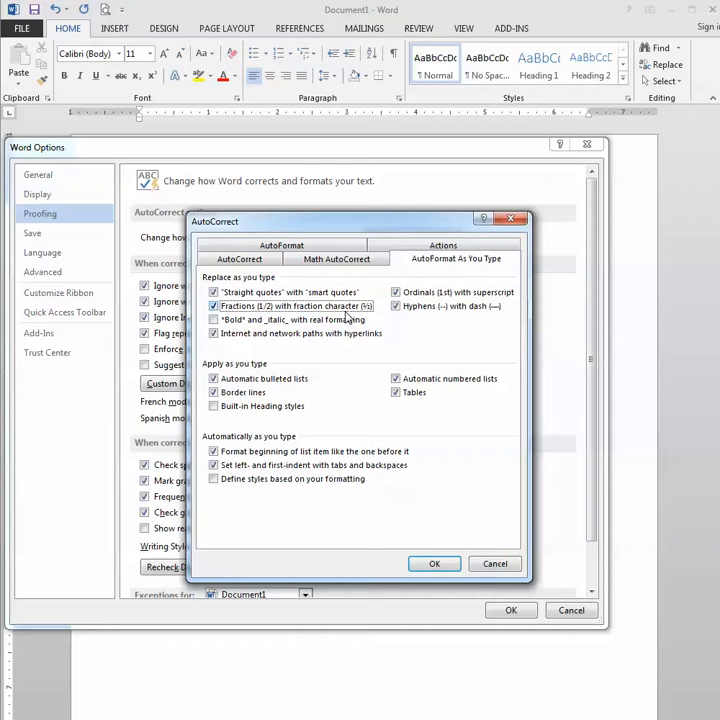
mouse_move(368, 316)
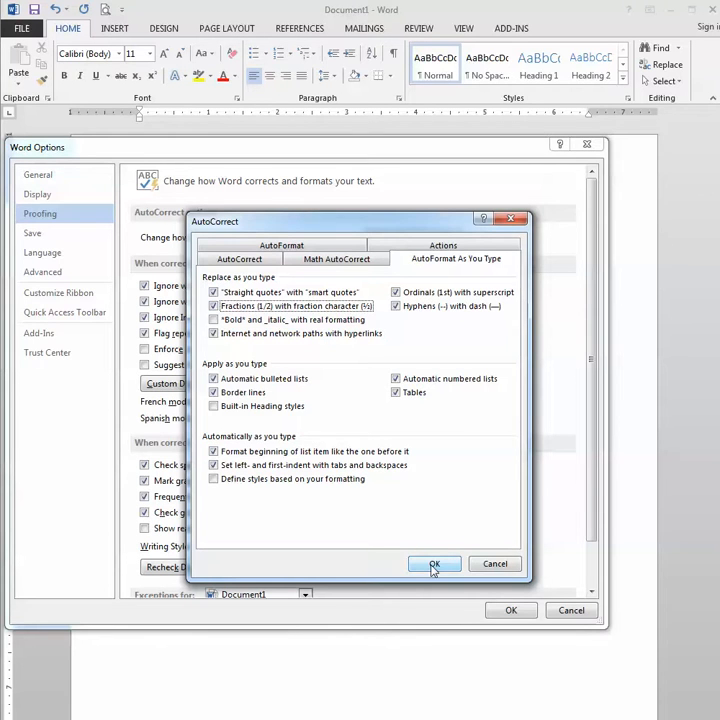
click(434, 564)
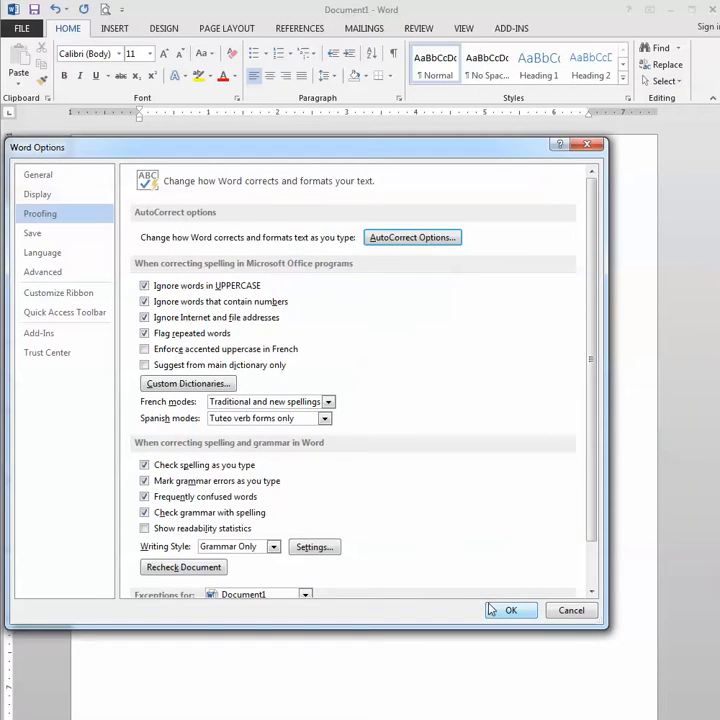
- Close Word Options and type 'Now as I type 1/2', which becomes ½
click(511, 610)
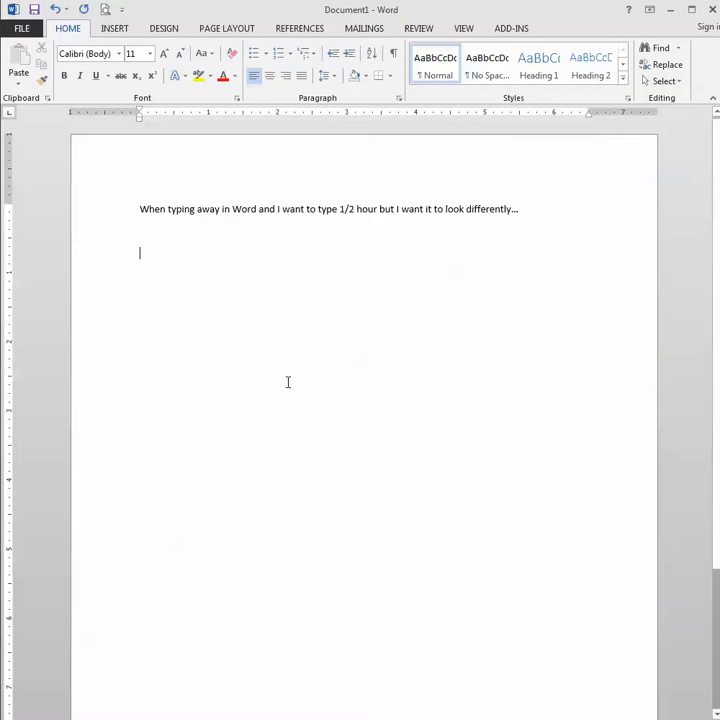
text(Now as I)
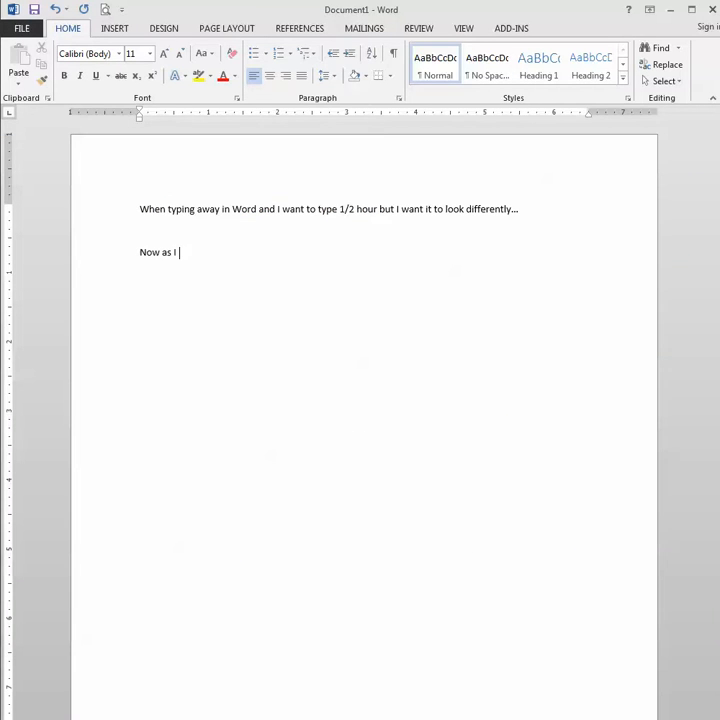
text(type ½)
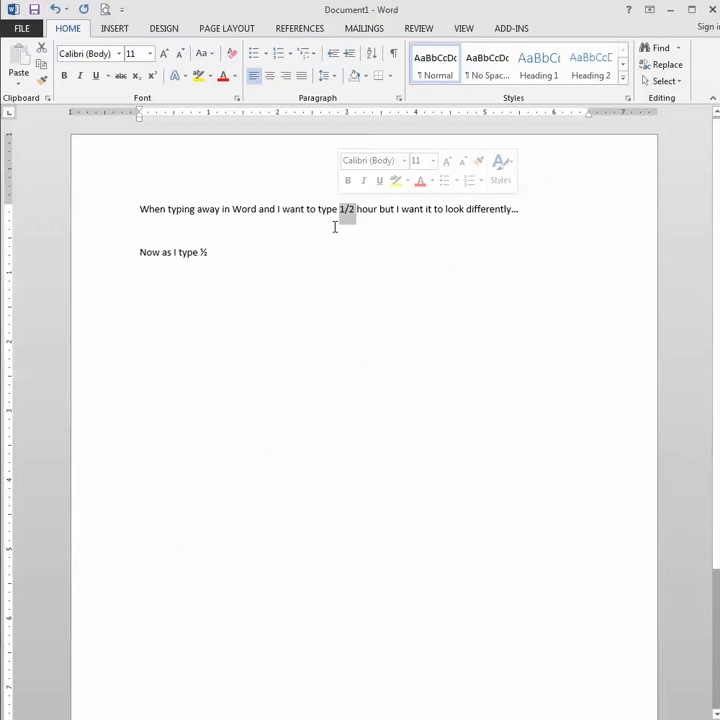
- Uncheck 'Fractions (1/2) with fraction character' under Proofing's AutoCorrect options and confirm
click(20, 27)
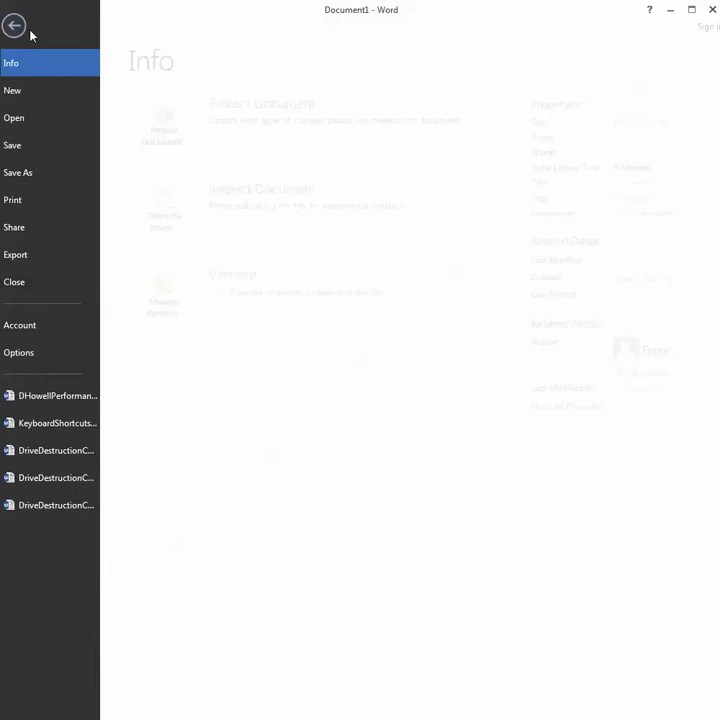
click(18, 352)
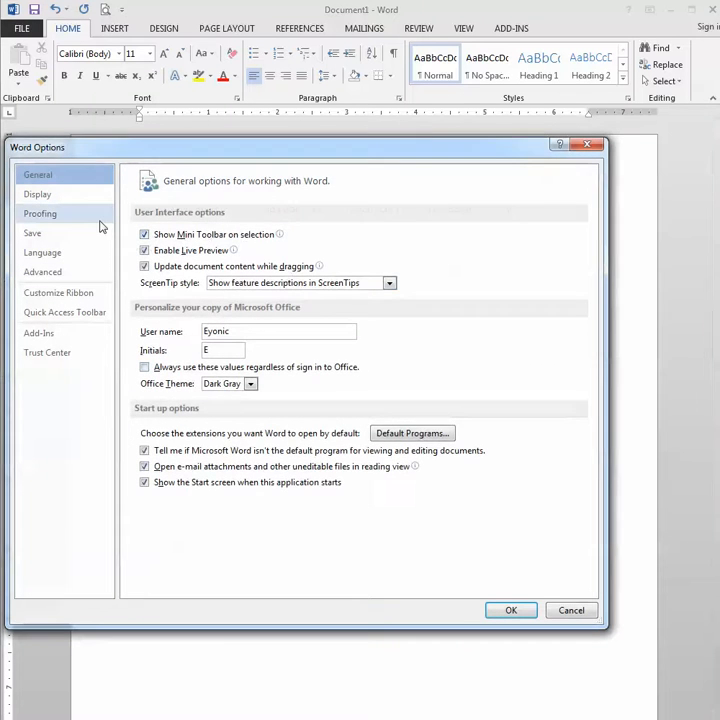
click(40, 213)
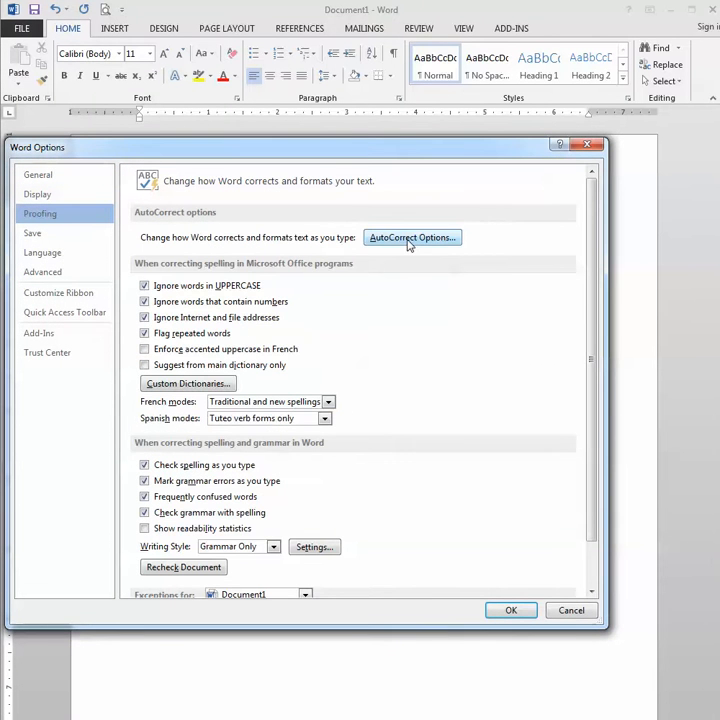
click(412, 237)
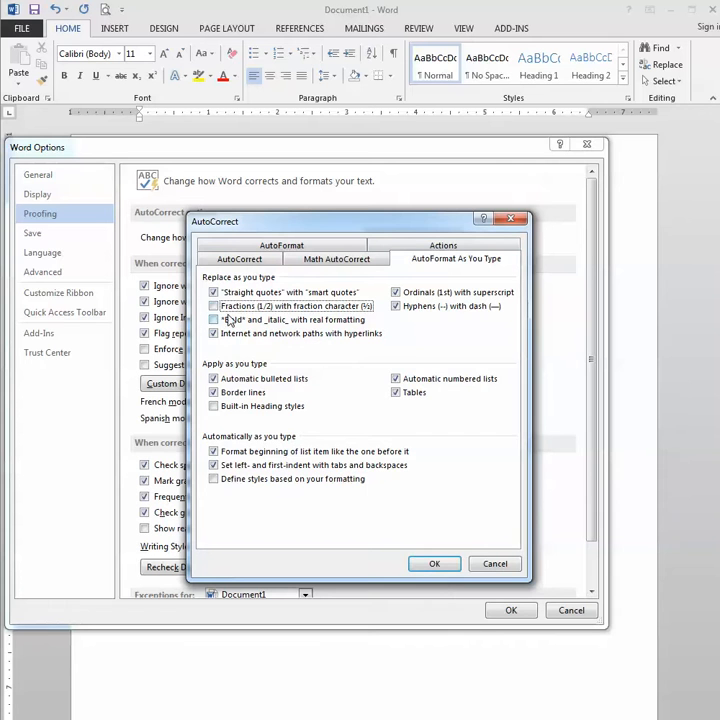
click(434, 563)
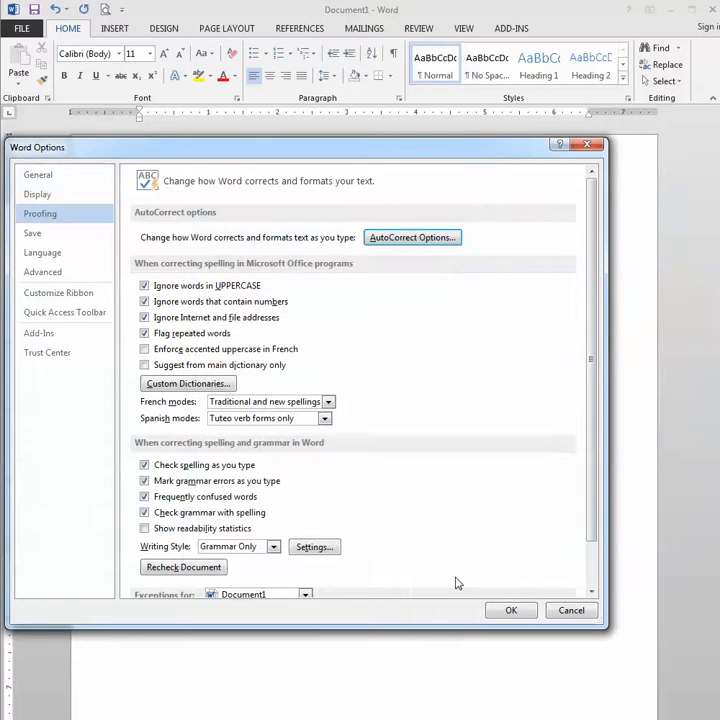